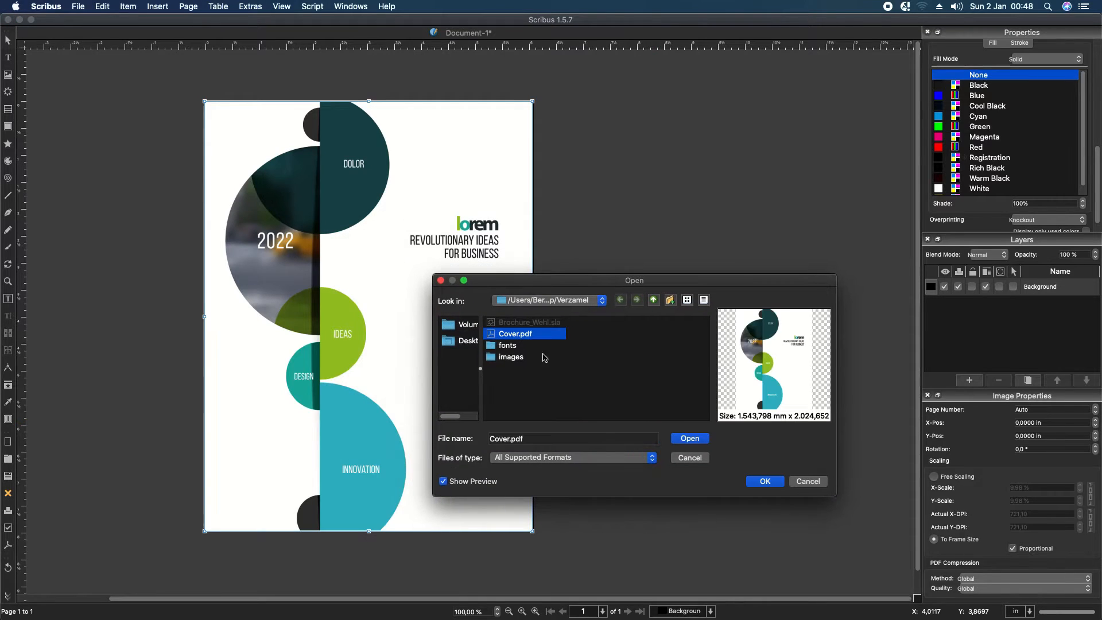
- Show the File menu commands over the Brochure_Wehl document
left_click(78, 7)
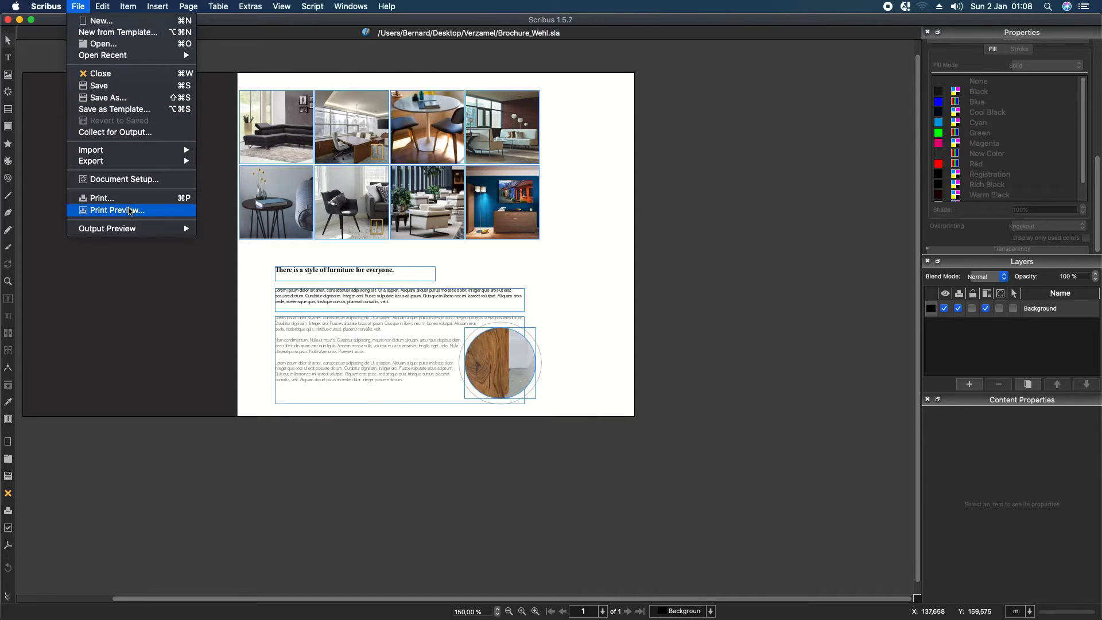
- Preview the brochure print with CMYK separations and ink coverage displayed
left_click(117, 210)
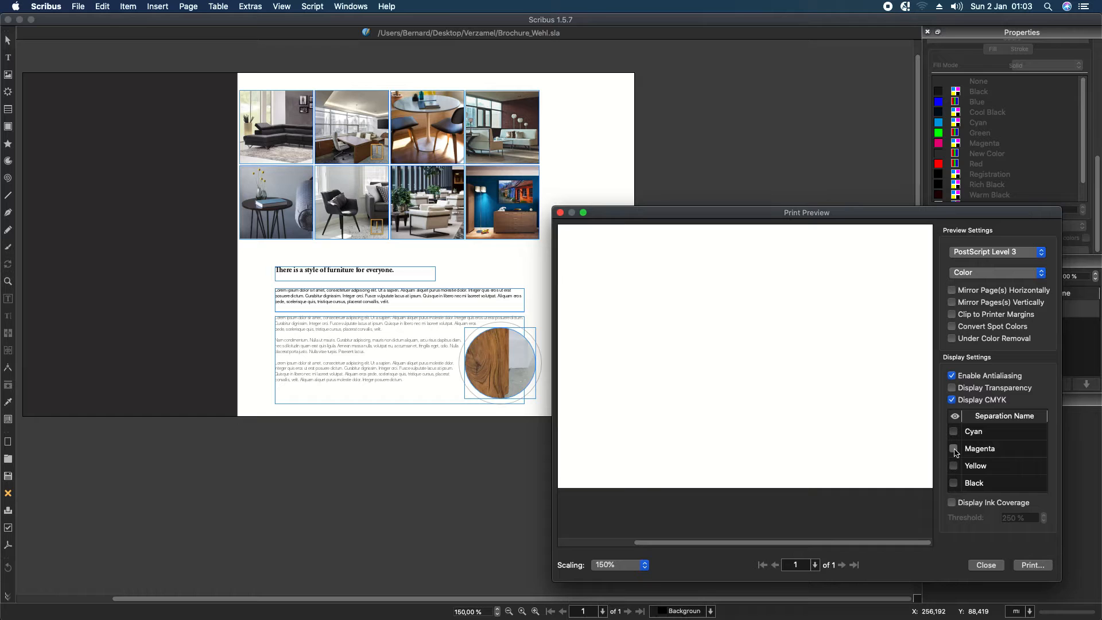
left_click(952, 483)
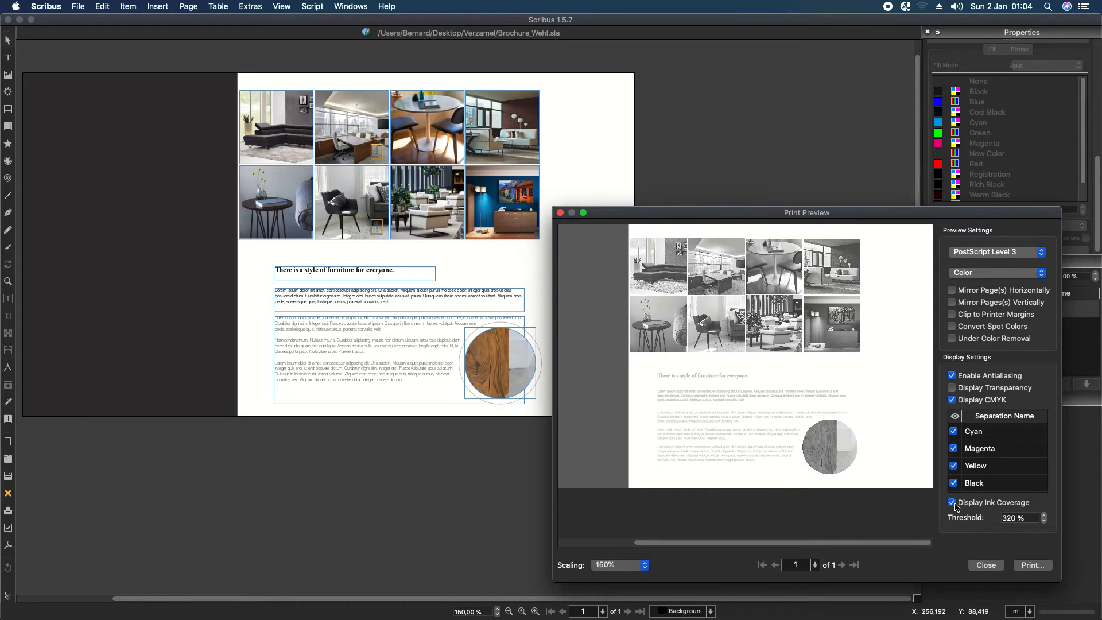
left_click(952, 505)
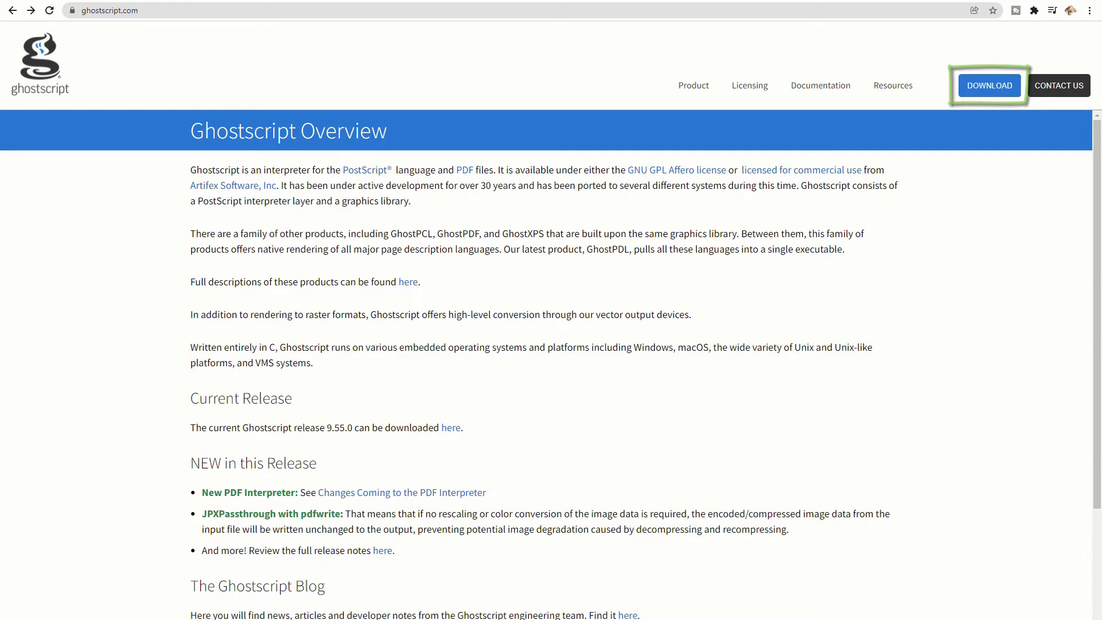
- Follow the Ghostscript interpreter download from the ghostscript.com releases page
left_click(988, 85)
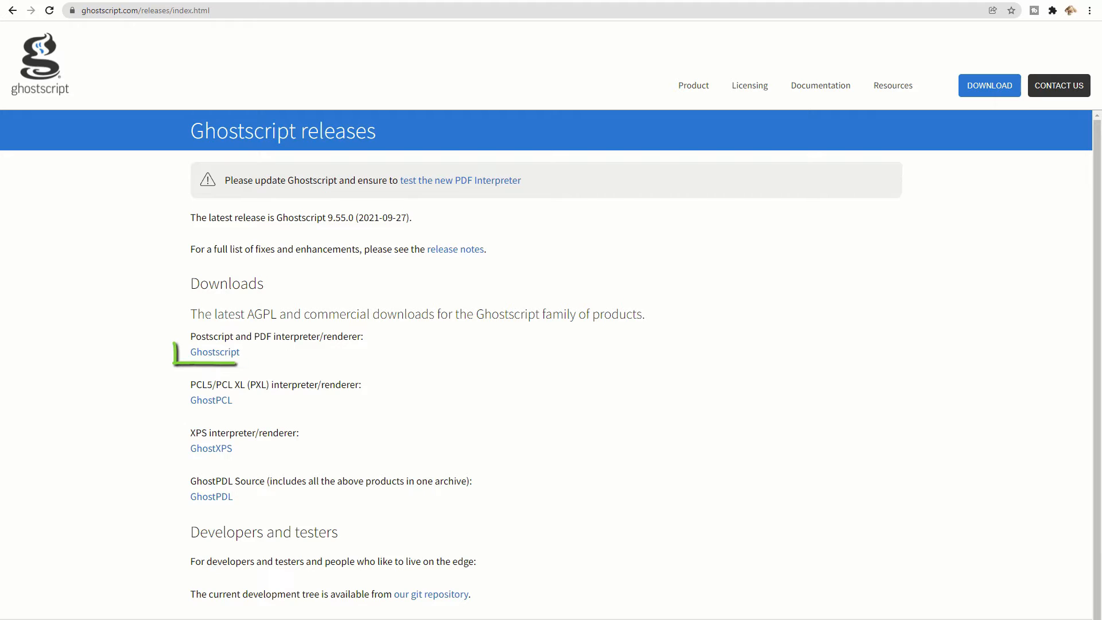
left_click(214, 351)
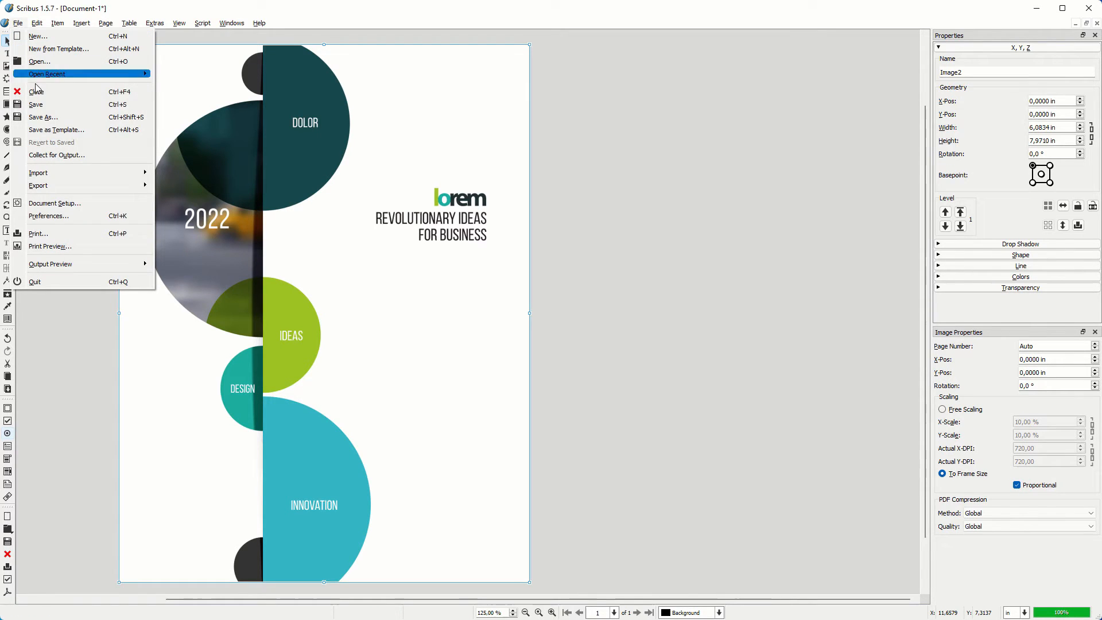
- Reach Preferences > External Tools and start changing the PostScript interpreter executable
left_click(84, 219)
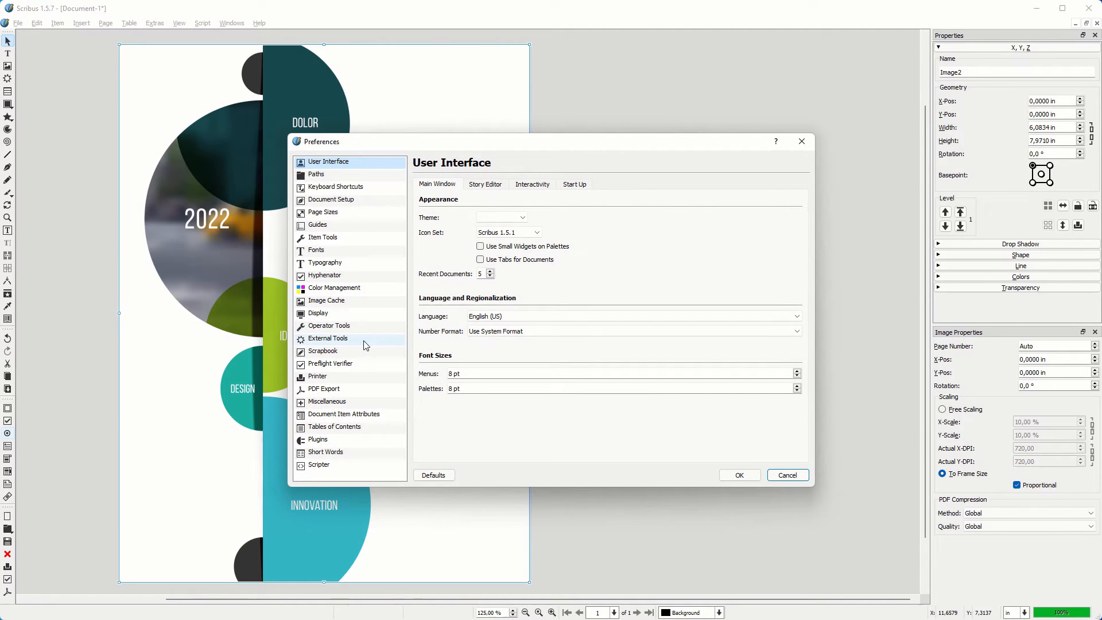
left_click(328, 337)
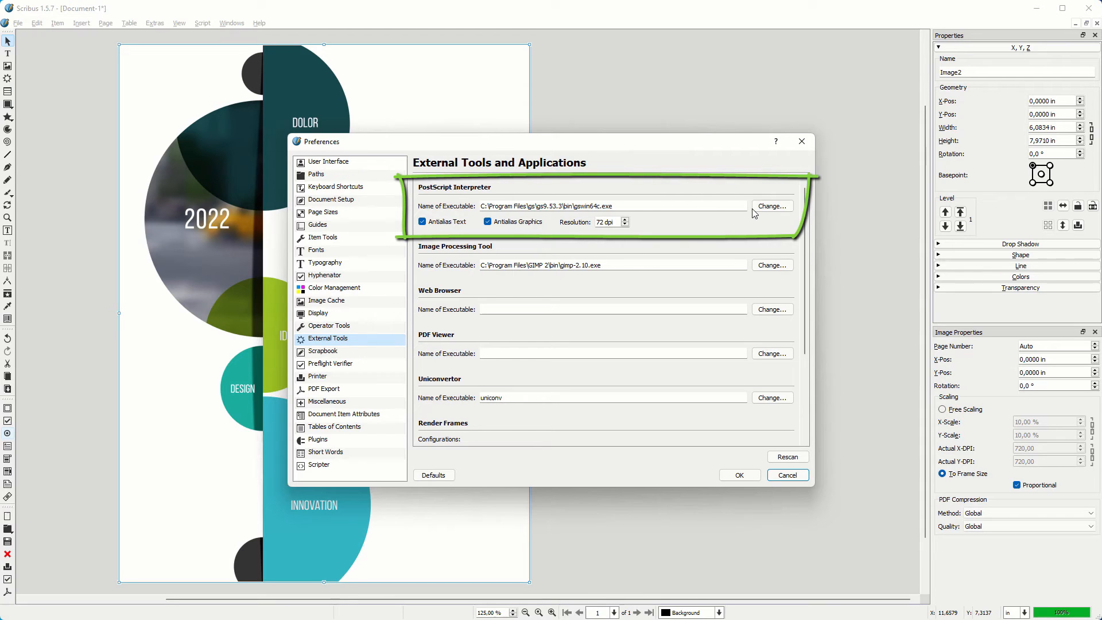
left_click(772, 205)
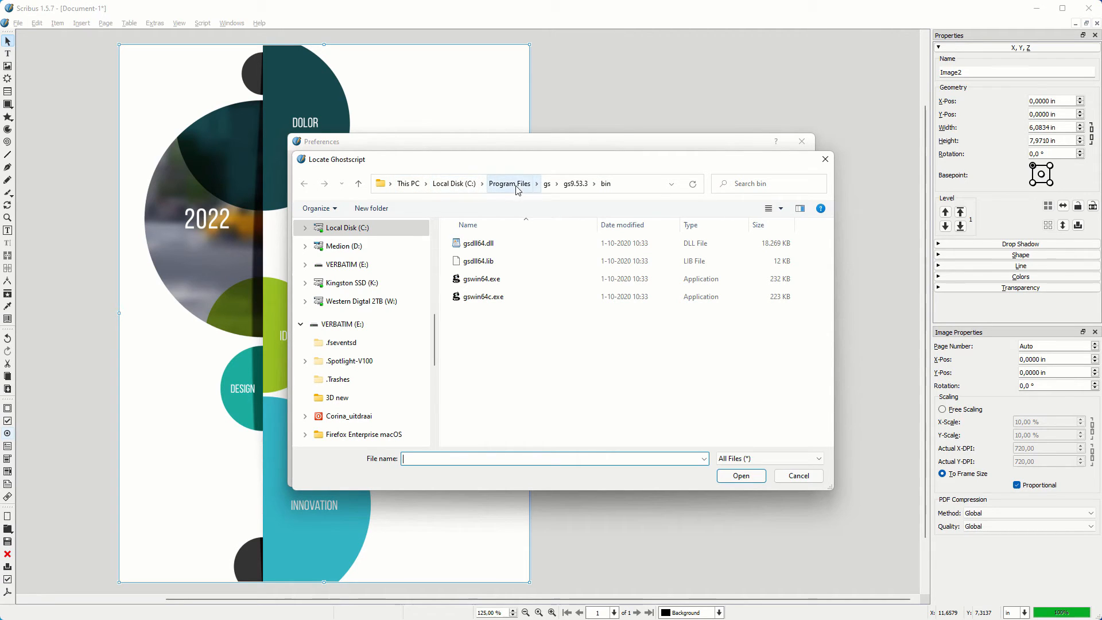
- Choose gswin64c.exe from Program Files > gs > gs9.53.3 > bin as the interpreter
left_click(508, 184)
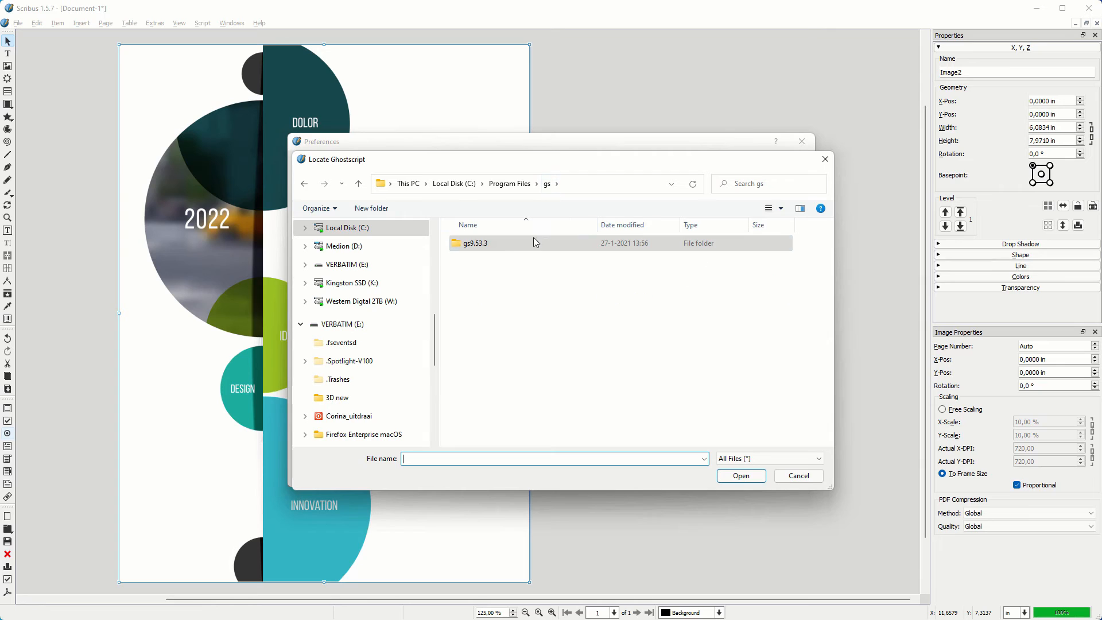
double_click(474, 242)
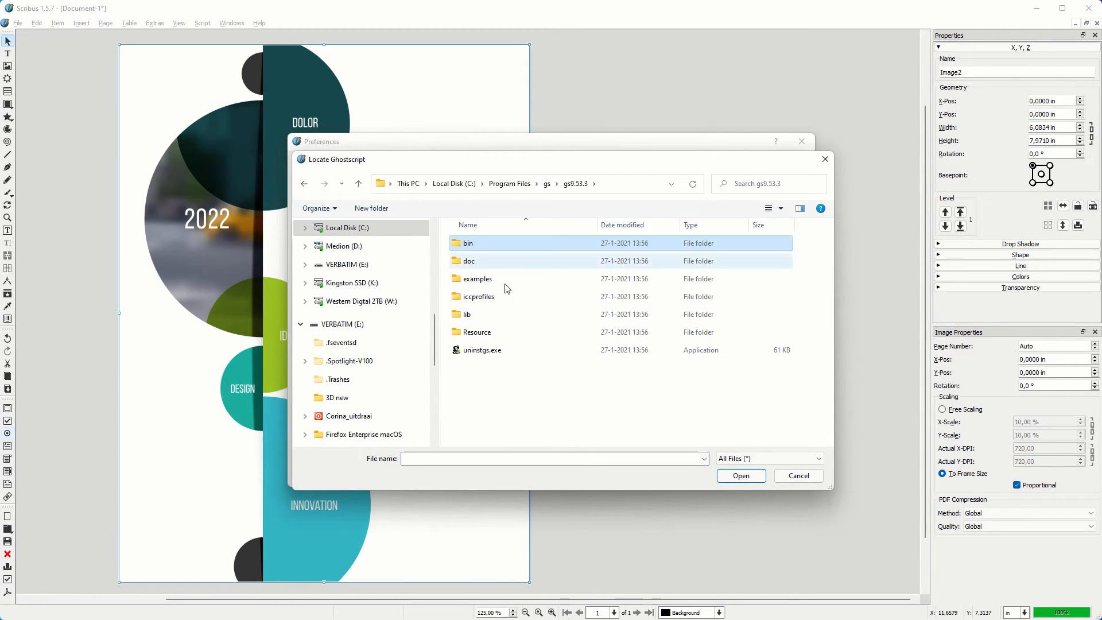
double_click(467, 244)
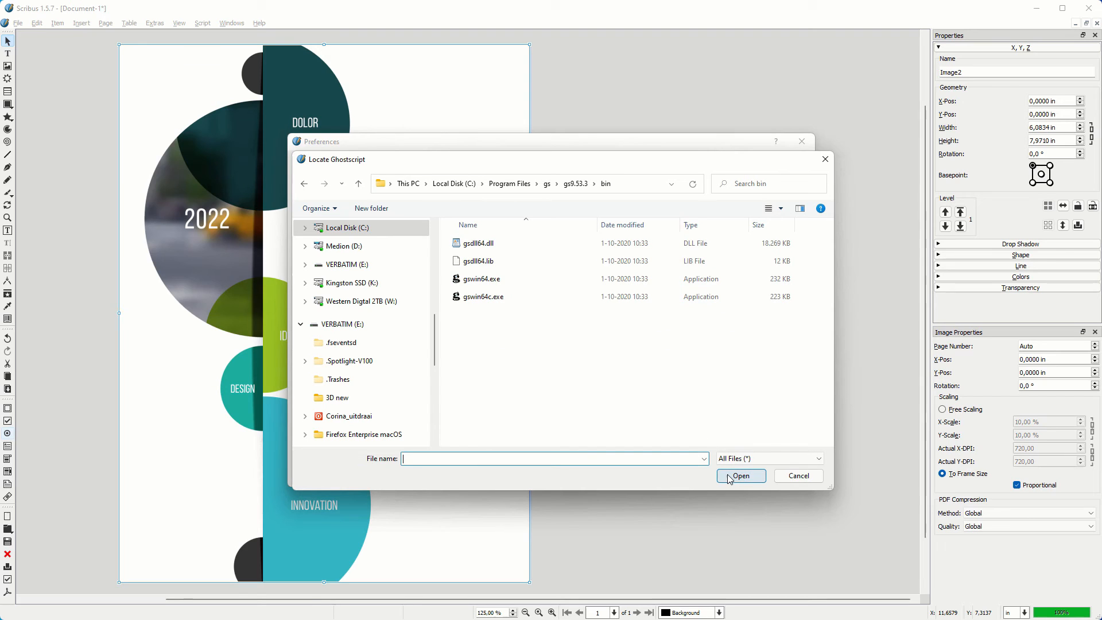
left_click(484, 296)
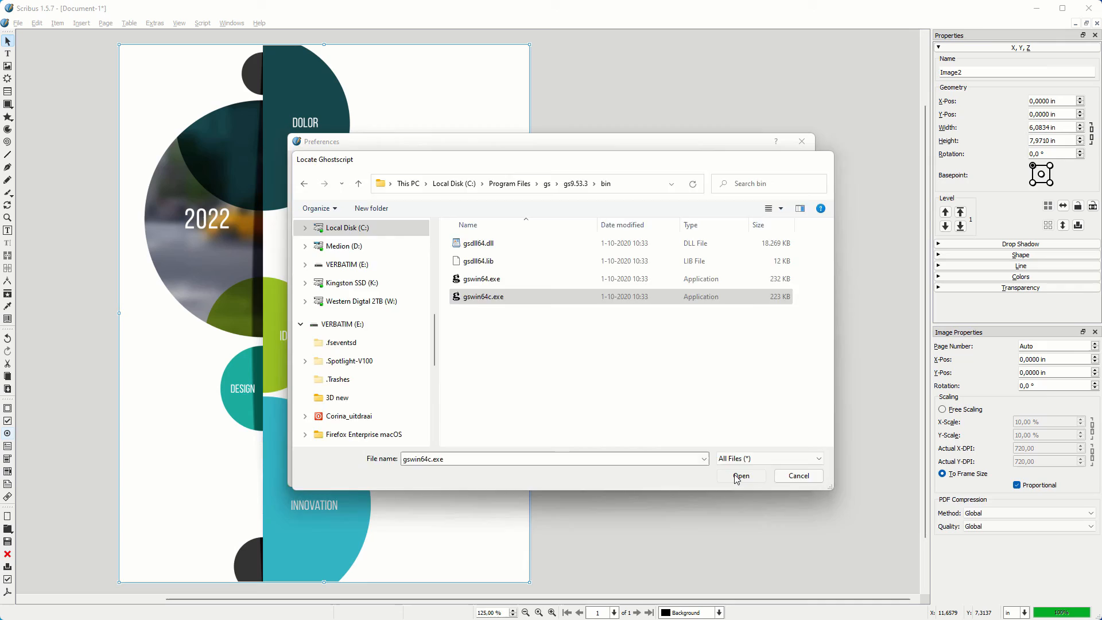
left_click(741, 475)
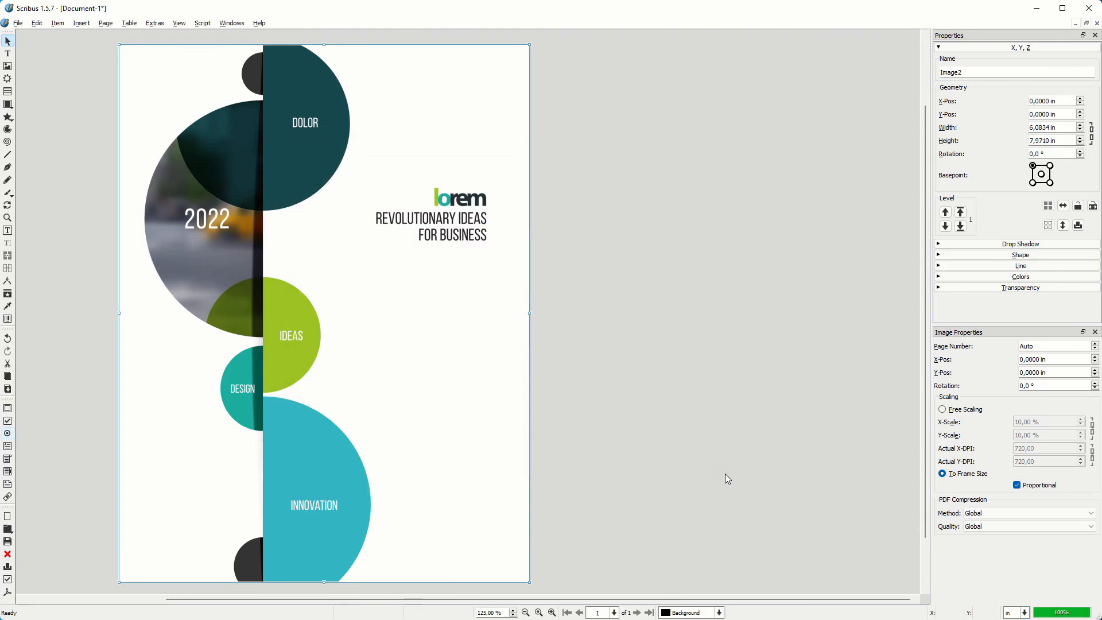